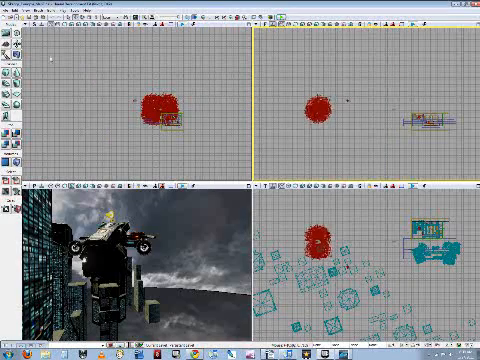
left_click(18, 19)
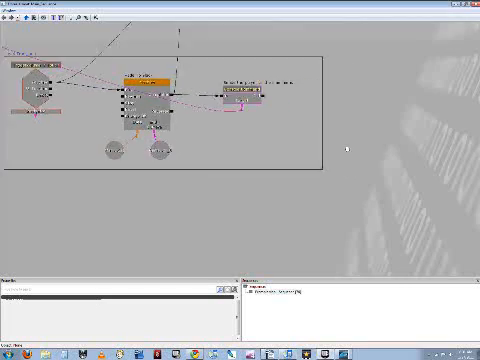
right_click(345, 145)
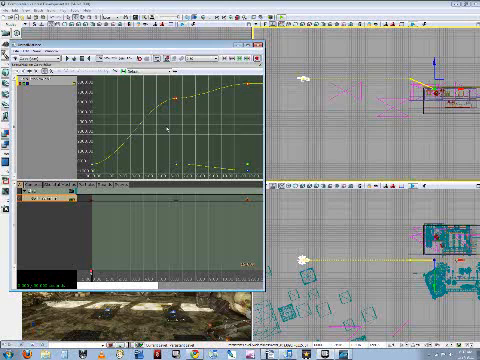
mouse_move(195, 123)
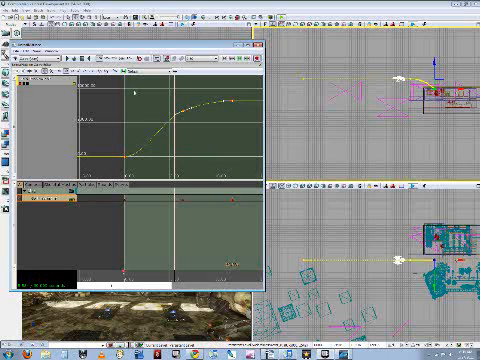
mouse_move(228, 114)
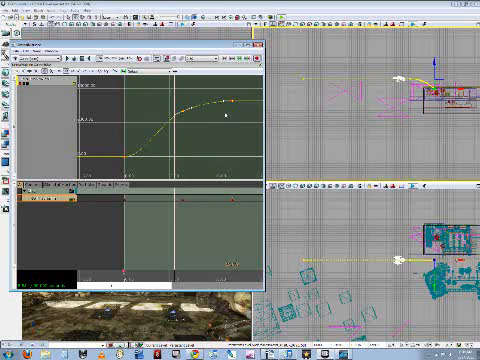